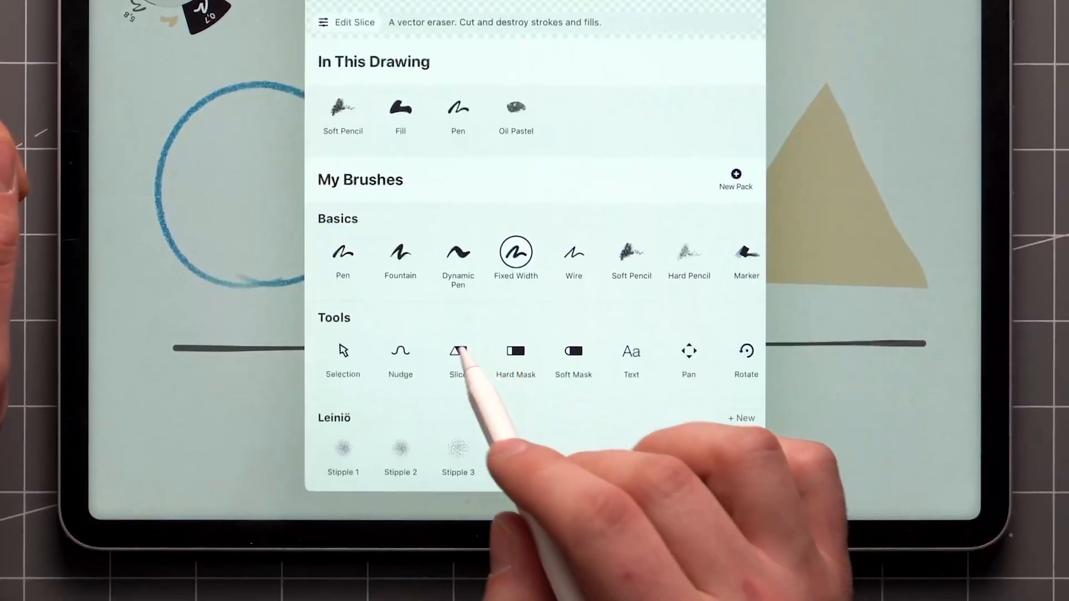
Step: With the 20 pt Slice eraser, cut the blue circle stroke into separate arcs
click(458, 358)
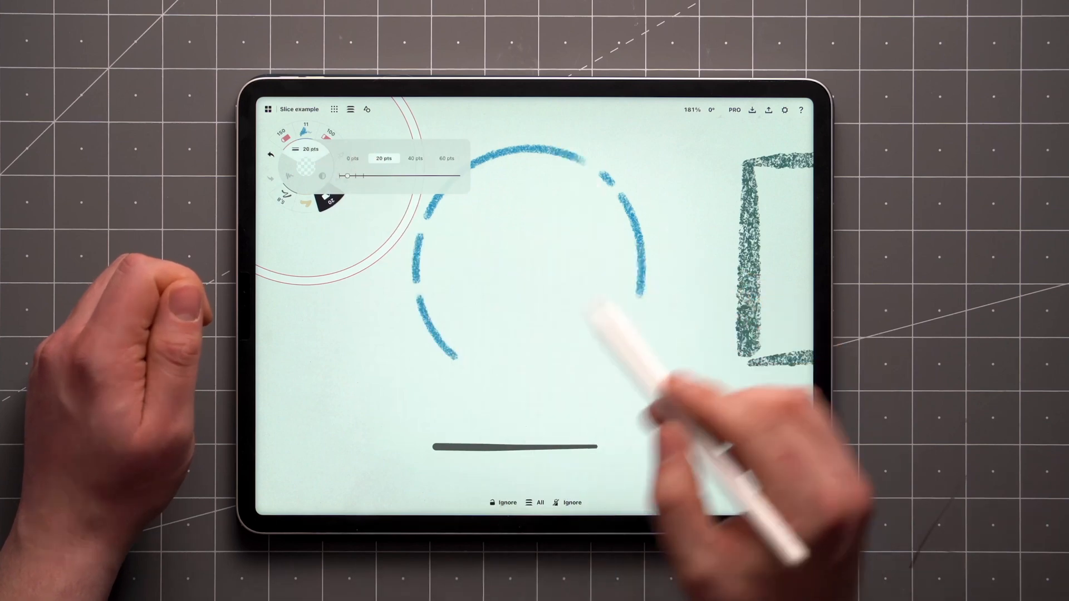
click(414, 158)
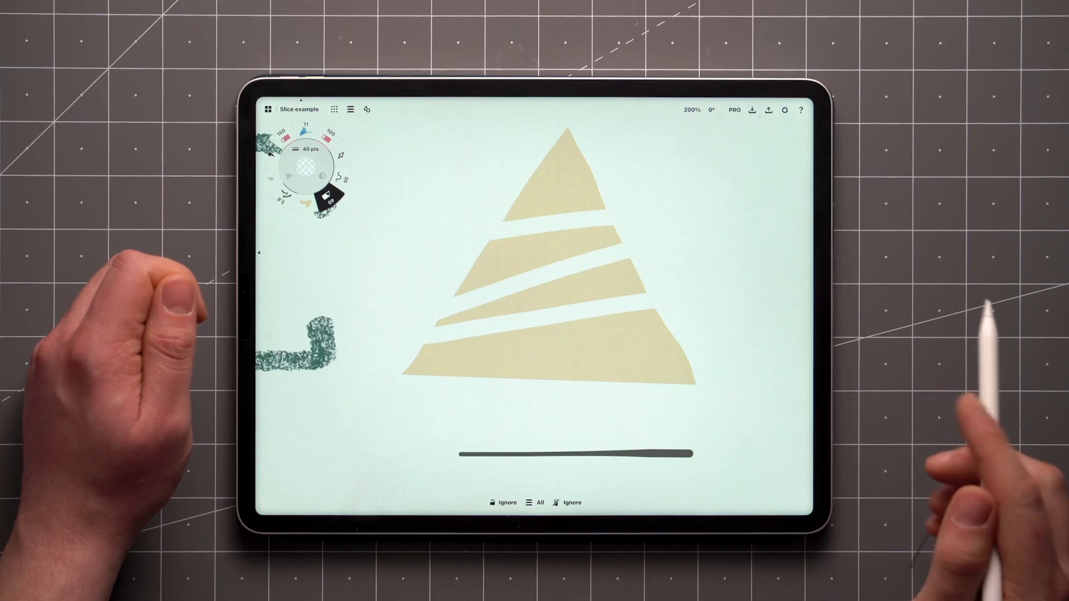
Step: Open the Slice eraser width choices, currently at 40 pts, after slicing the triangle into bands
click(305, 149)
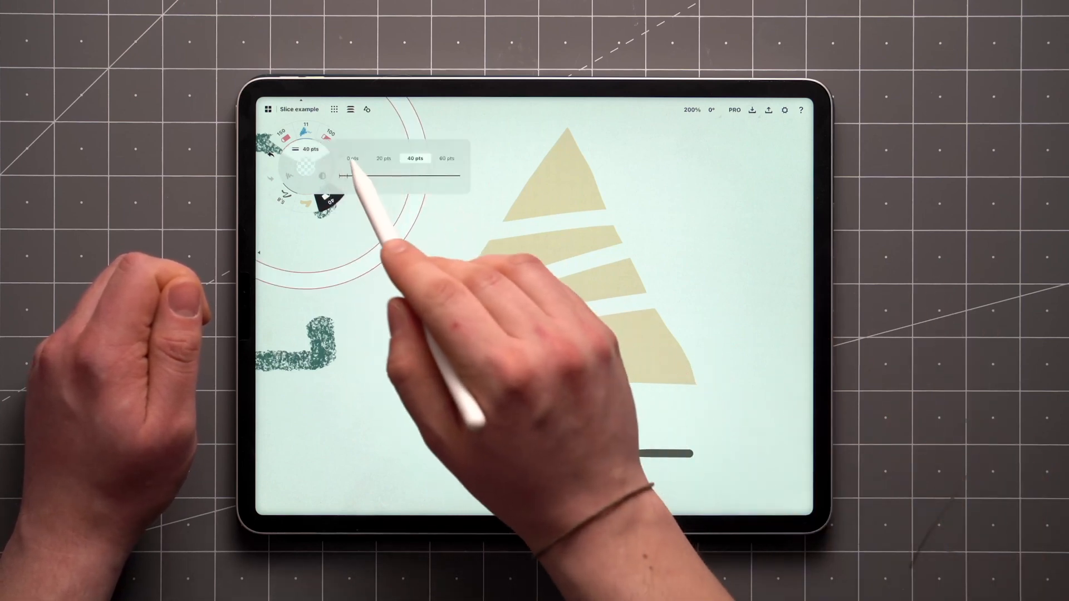